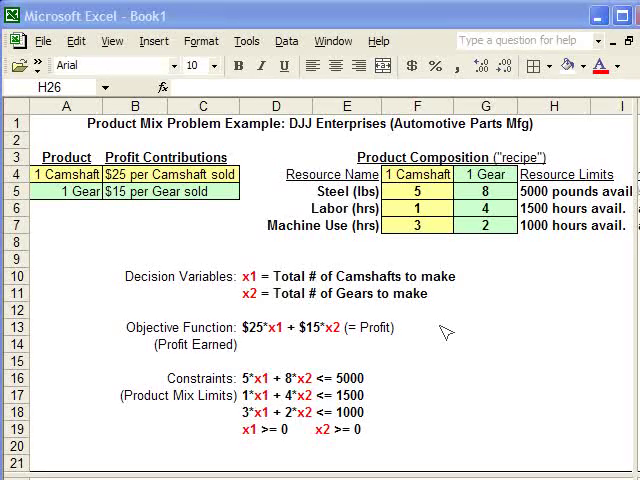
{"action": "mouse_move", "coordinate": [277, 187]}
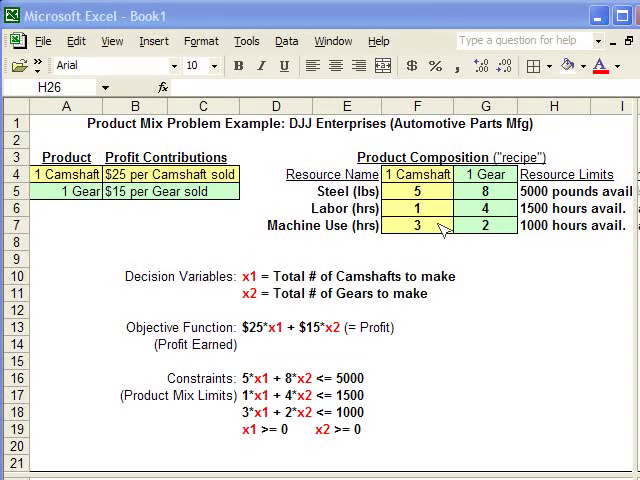
{"action": "mouse_move", "coordinate": [481, 201]}
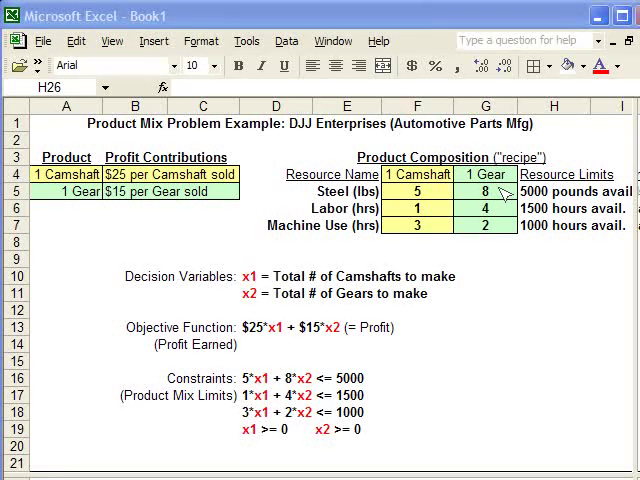
{"action": "mouse_move", "coordinate": [558, 315]}
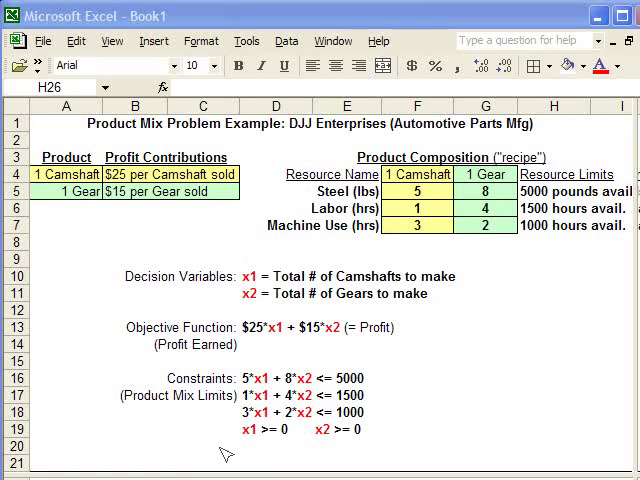
{"action": "mouse_move", "coordinate": [457, 320]}
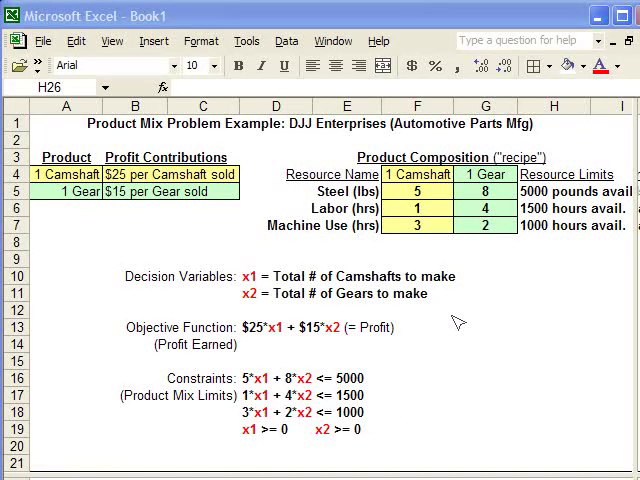
{"action": "mouse_move", "coordinate": [262, 276]}
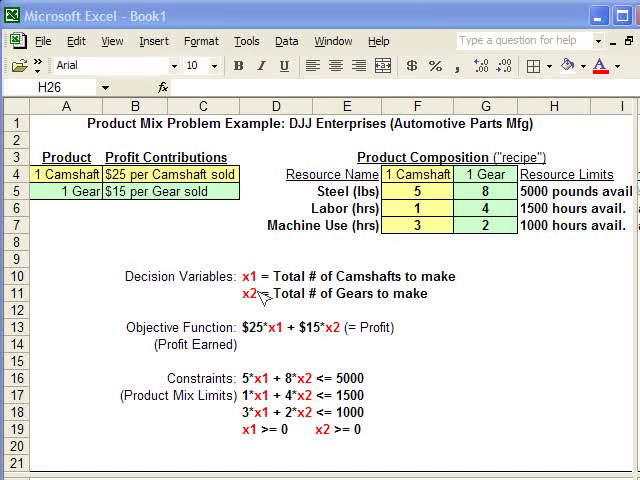
{"action": "mouse_move", "coordinate": [290, 291]}
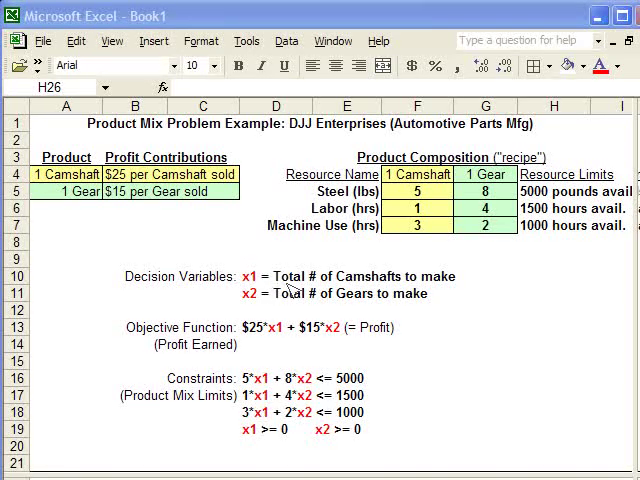
{"action": "mouse_move", "coordinate": [415, 288]}
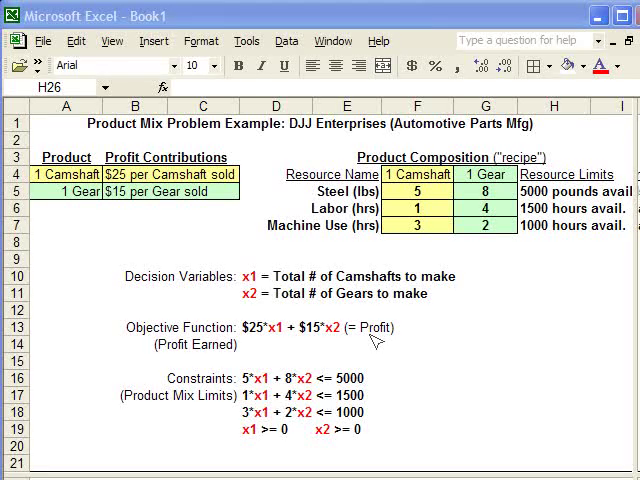
{"action": "mouse_move", "coordinate": [365, 388]}
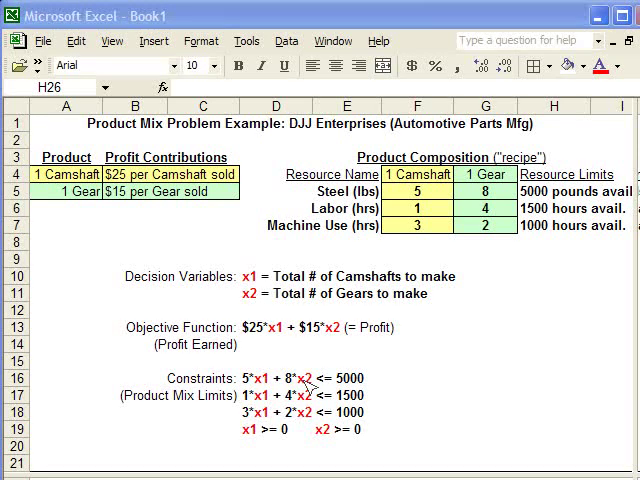
{"action": "mouse_move", "coordinate": [288, 390]}
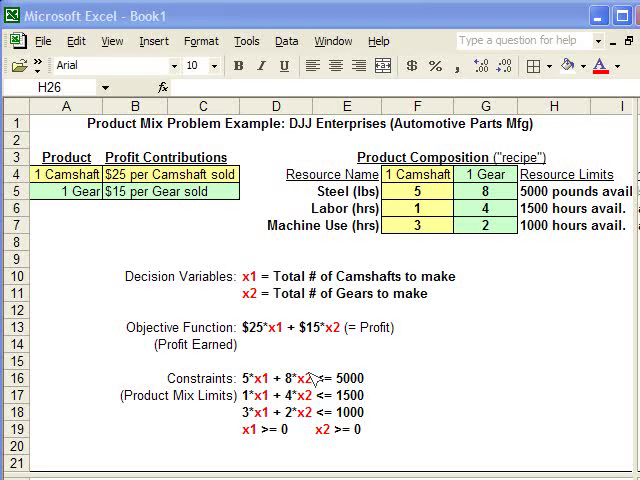
{"action": "mouse_move", "coordinate": [333, 397]}
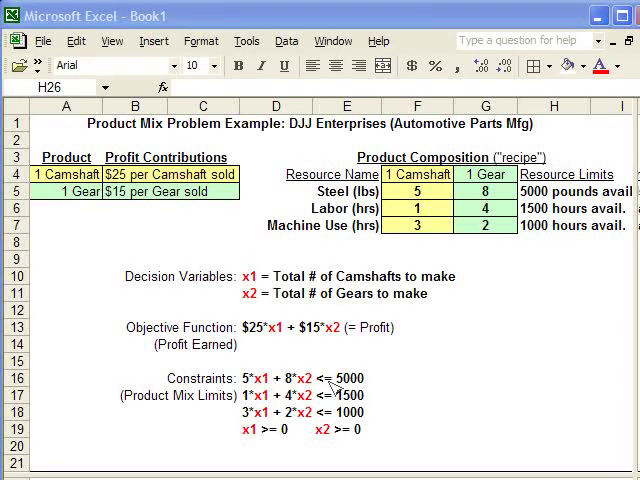
{"action": "mouse_move", "coordinate": [325, 396]}
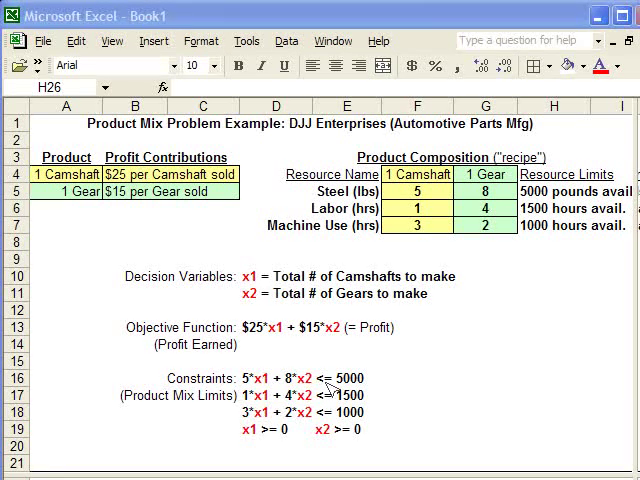
{"action": "mouse_move", "coordinate": [375, 398]}
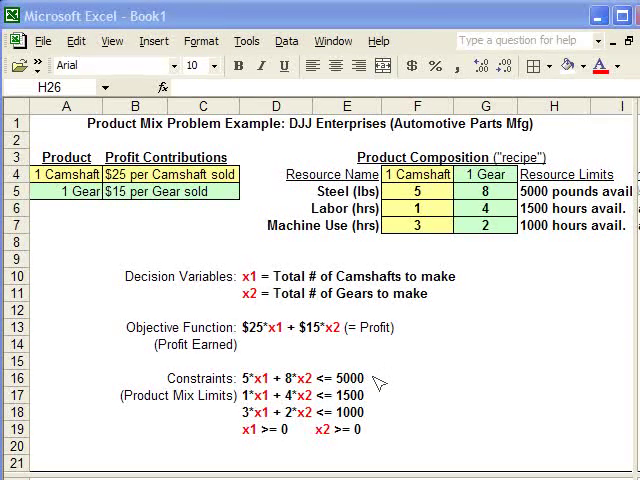